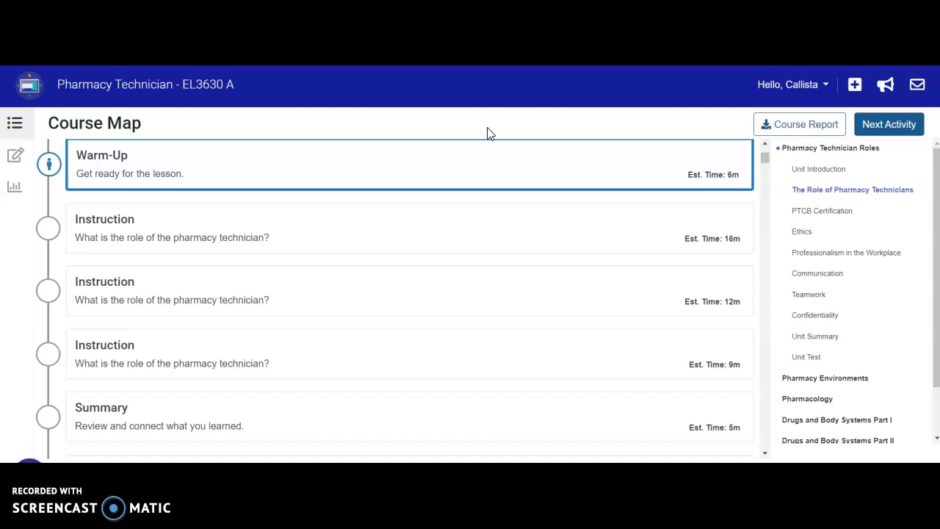
{"action": "mouse_move", "coordinate": [472, 125]}
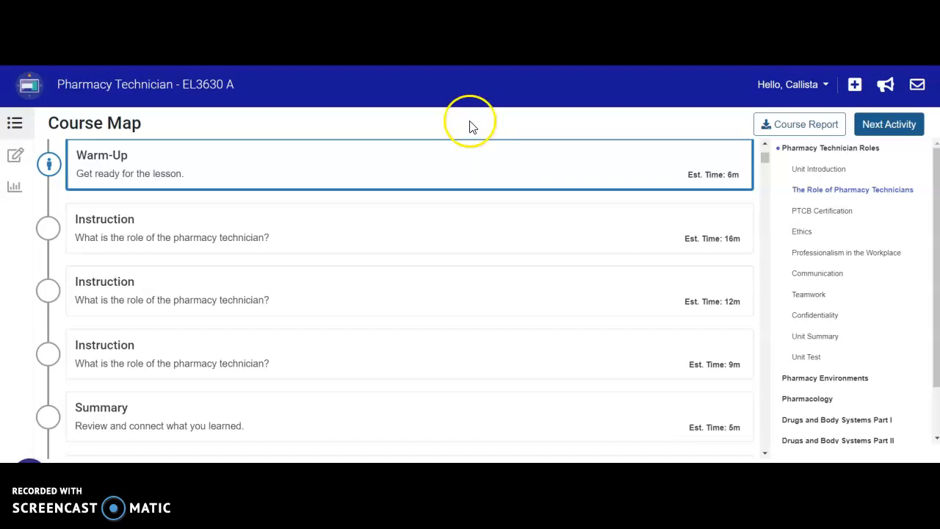
{"action": "mouse_move", "coordinate": [670, 119]}
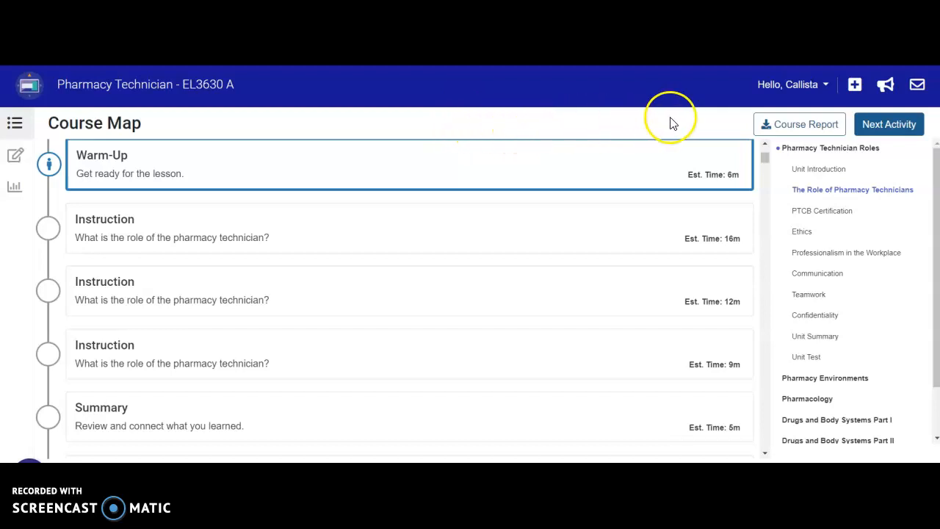
{"action": "mouse_move", "coordinate": [844, 132]}
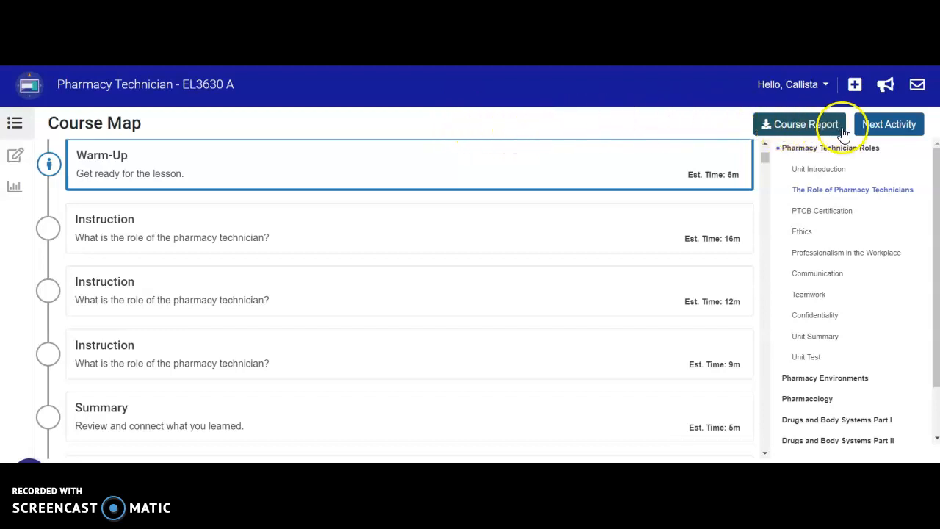
{"action": "mouse_move", "coordinate": [826, 130]}
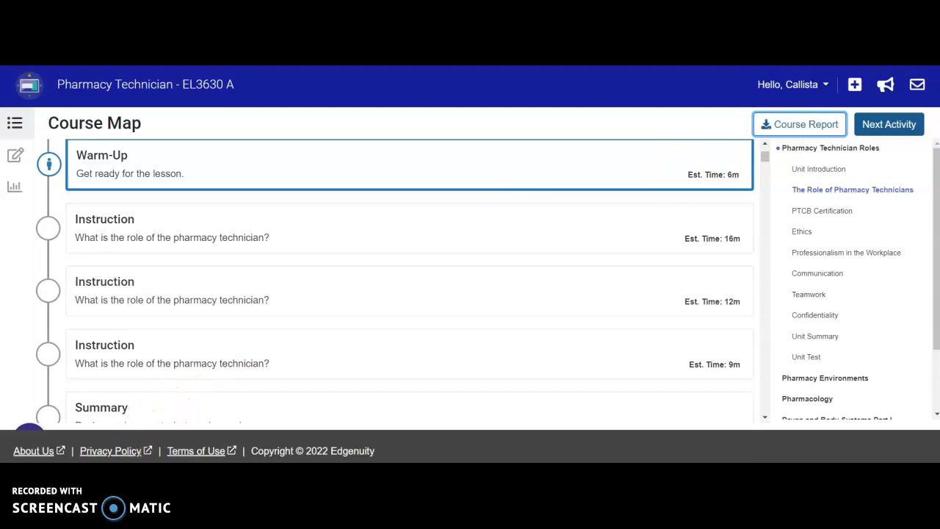
Open the downloaded Pharmacy Technician course report PDF and scroll down to view grades and activities.
{"action": "left_click", "coordinate": [799, 123]}
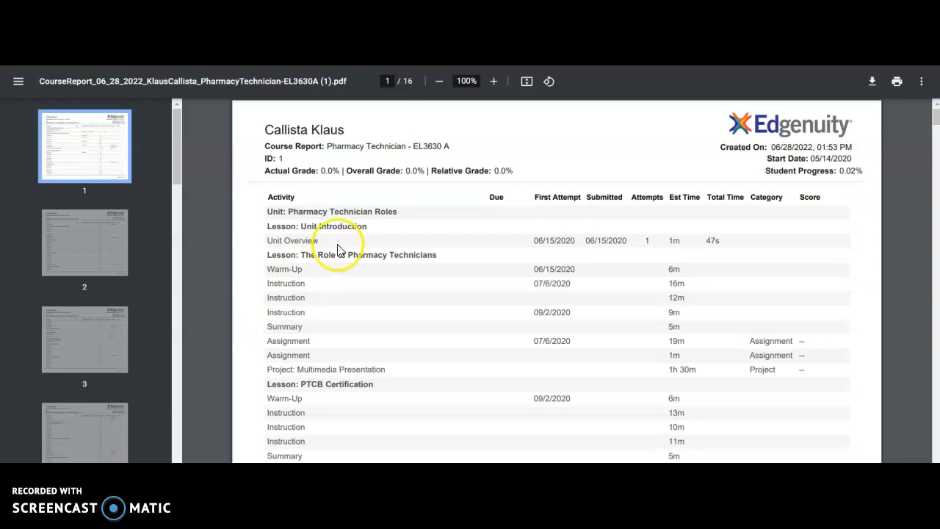
{"action": "scroll", "scroll_direction": "down", "scroll_amount": 3}
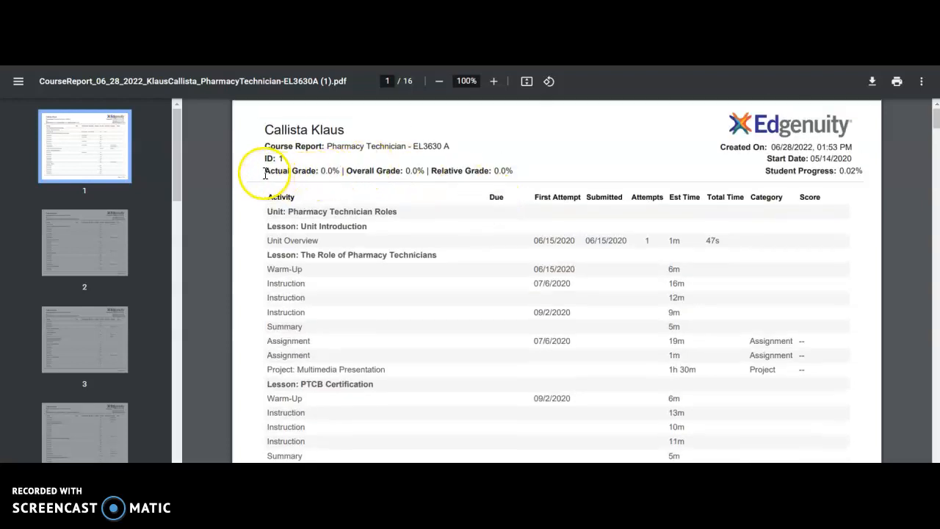
{"action": "mouse_move", "coordinate": [521, 172]}
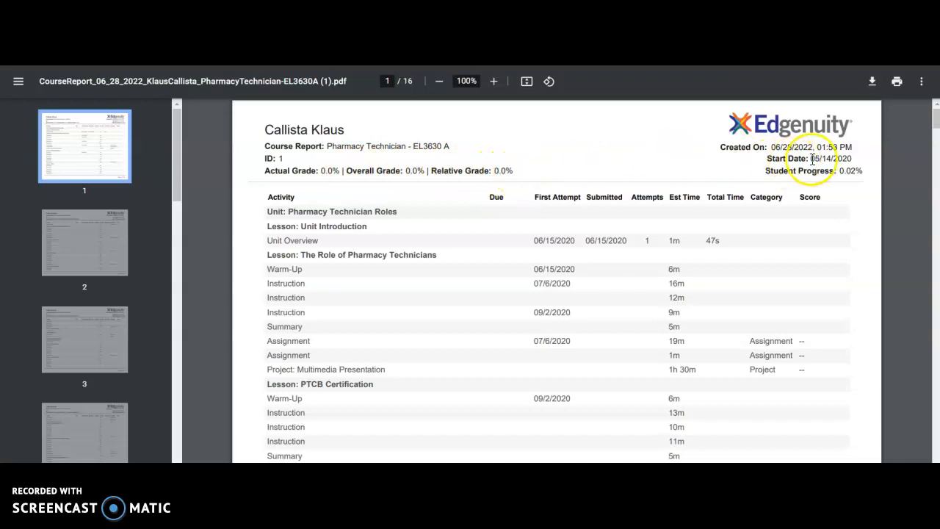
{"action": "mouse_move", "coordinate": [851, 176]}
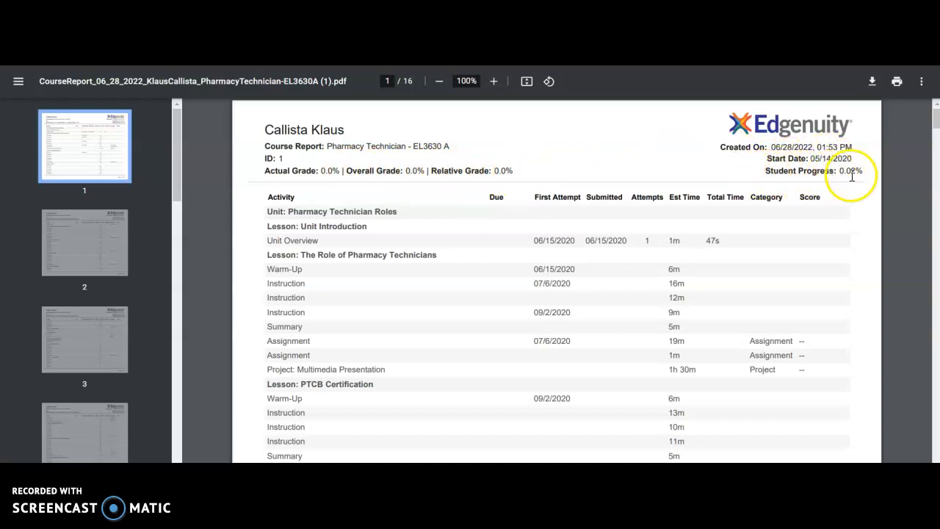
{"action": "mouse_move", "coordinate": [496, 204]}
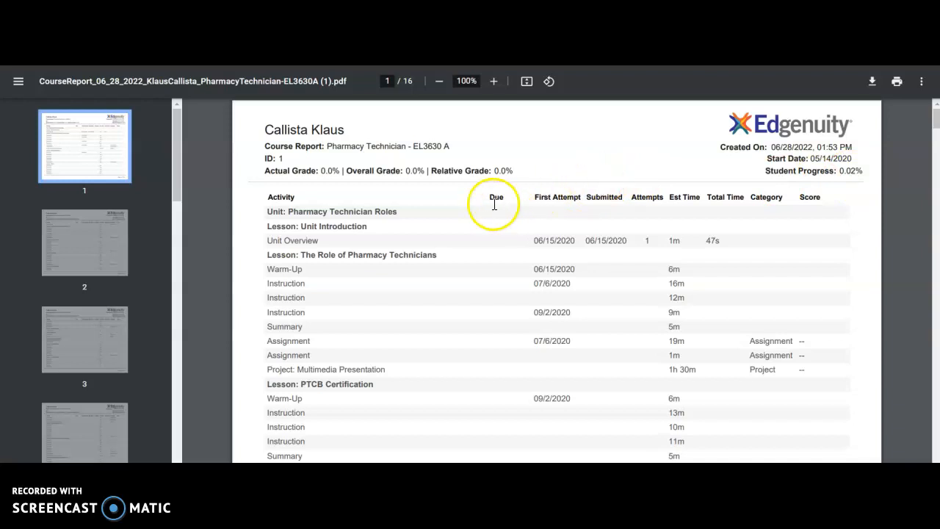
{"action": "mouse_move", "coordinate": [494, 282]}
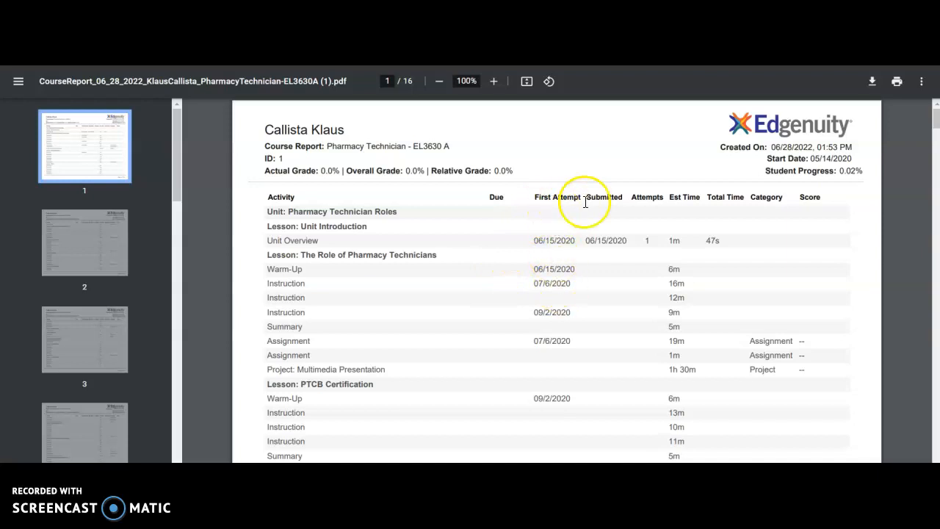
{"action": "mouse_move", "coordinate": [606, 206]}
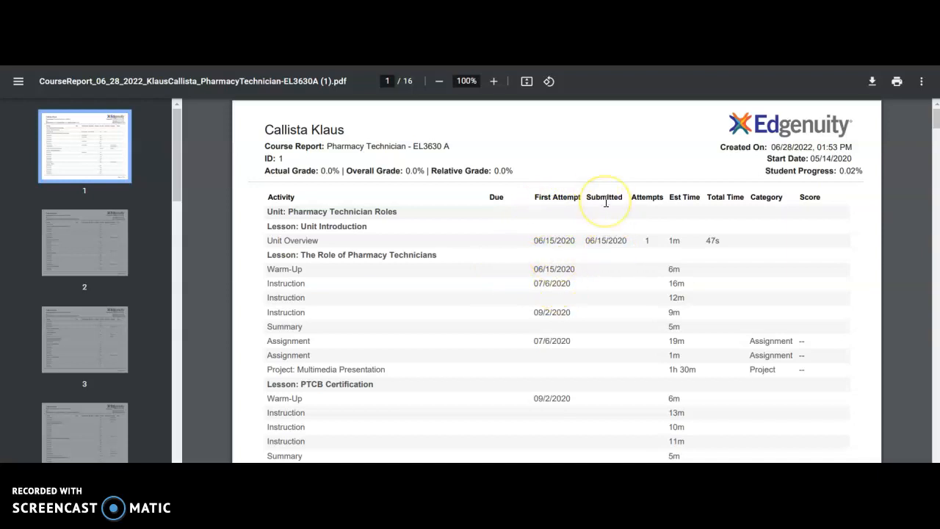
{"action": "mouse_move", "coordinate": [691, 198]}
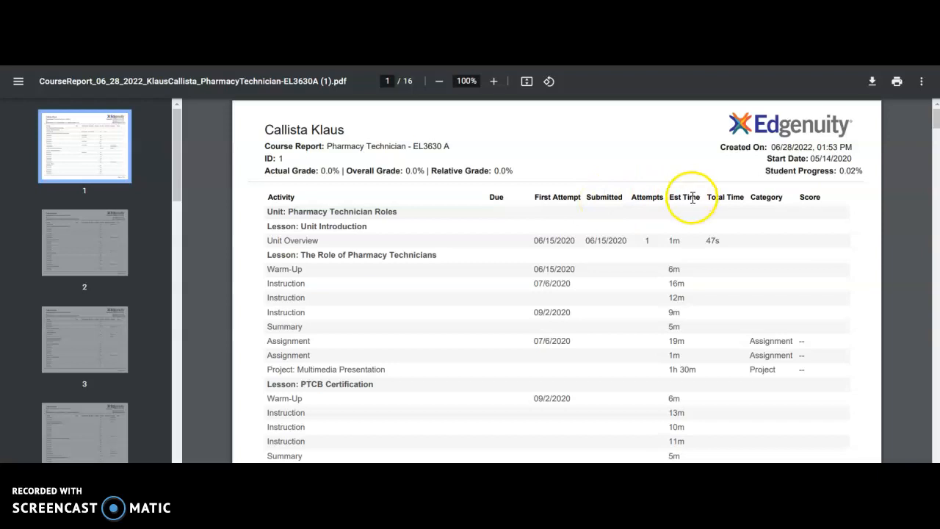
{"action": "mouse_move", "coordinate": [681, 287]}
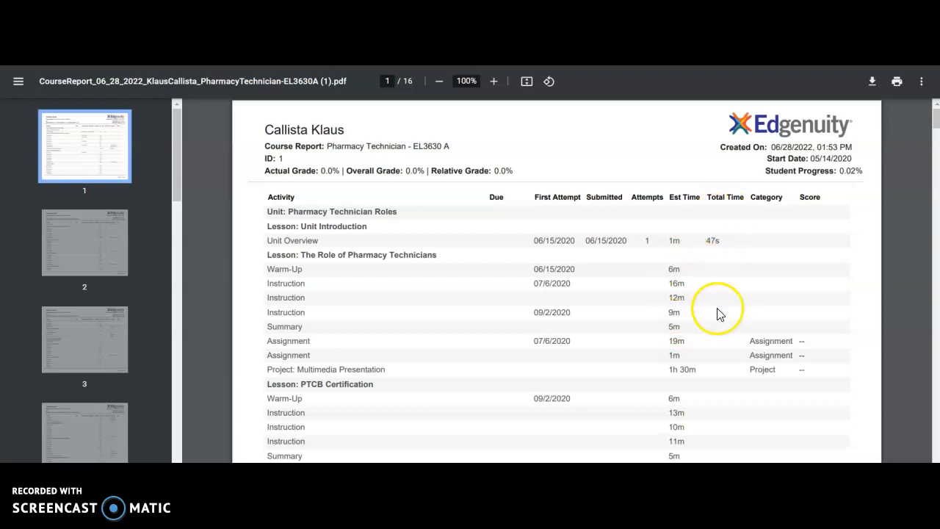
{"action": "mouse_move", "coordinate": [761, 226]}
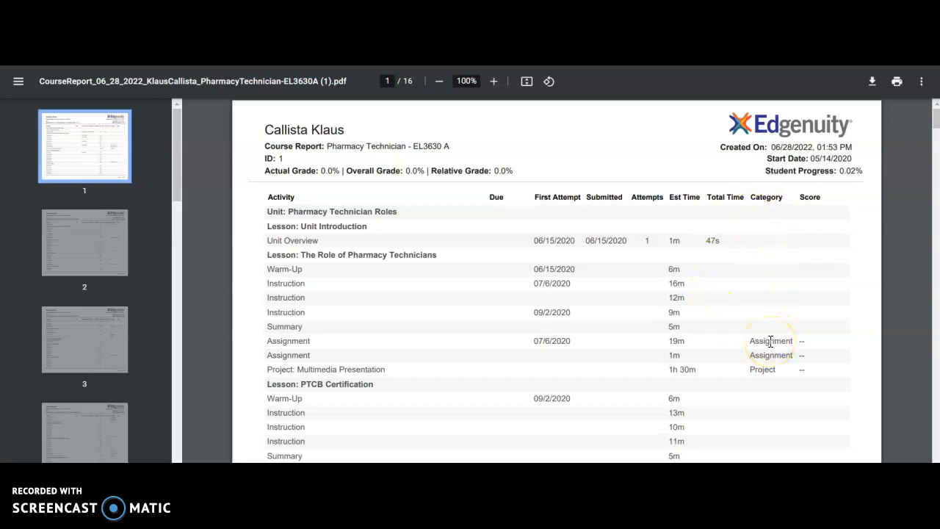
{"action": "mouse_move", "coordinate": [820, 208]}
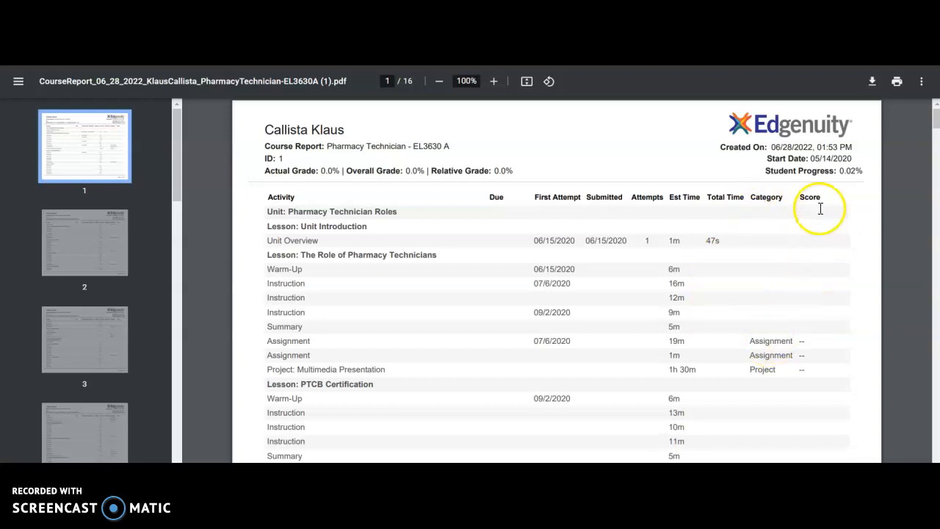
{"action": "mouse_move", "coordinate": [823, 348]}
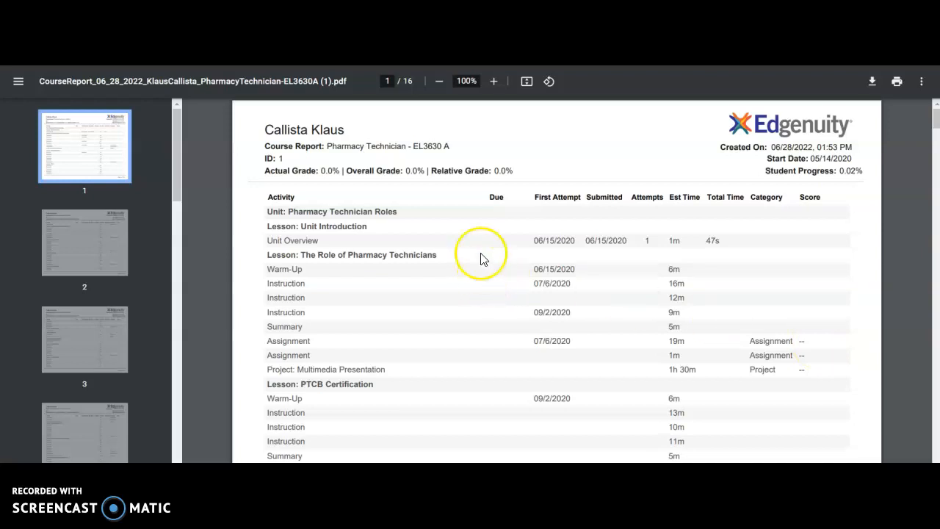
{"action": "mouse_move", "coordinate": [647, 338]}
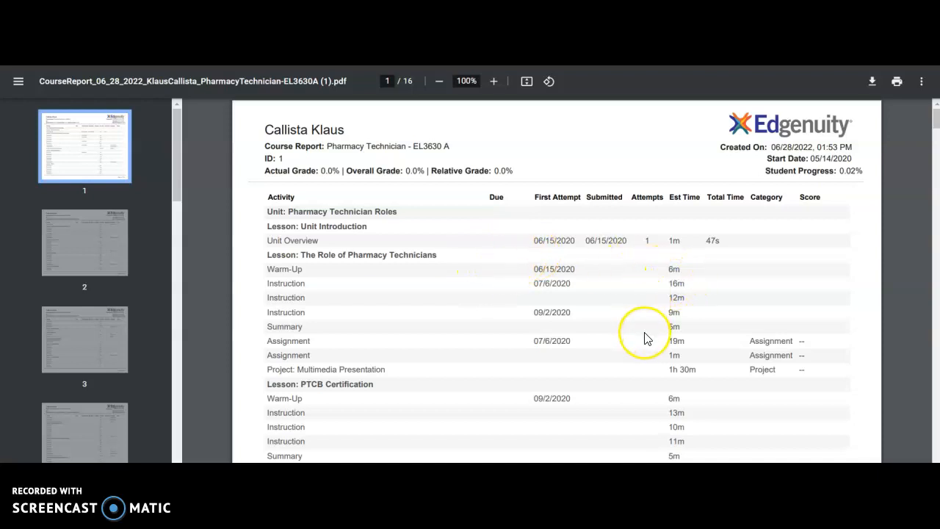
{"action": "scroll", "scroll_direction": "down", "scroll_amount": 3}
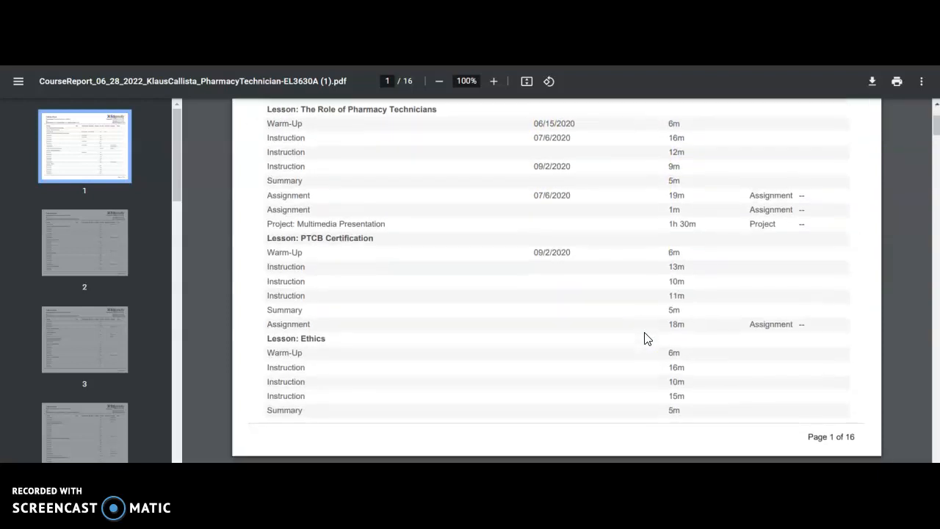